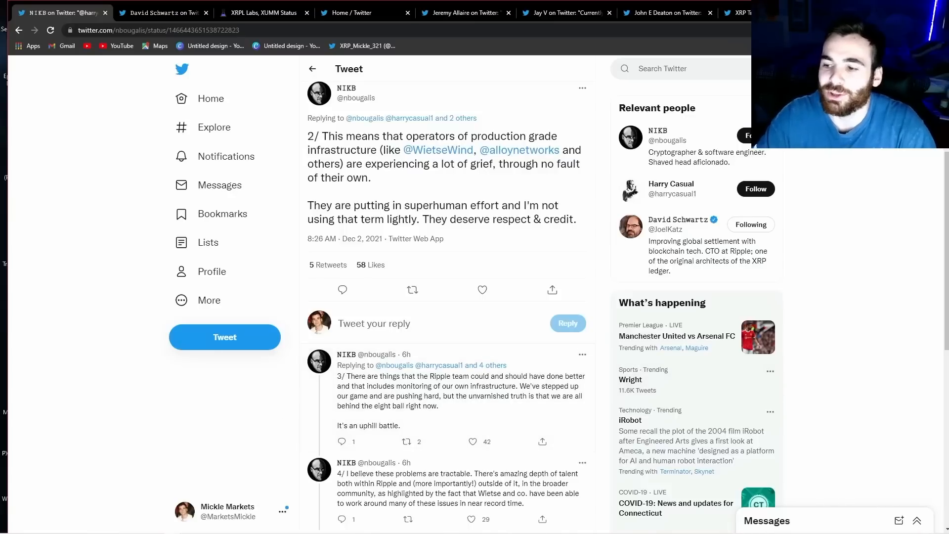
Scroll through the earlier tweet and expand its replies.
{"action": "scroll", "scroll_direction": "down", "scroll_amount": 3}
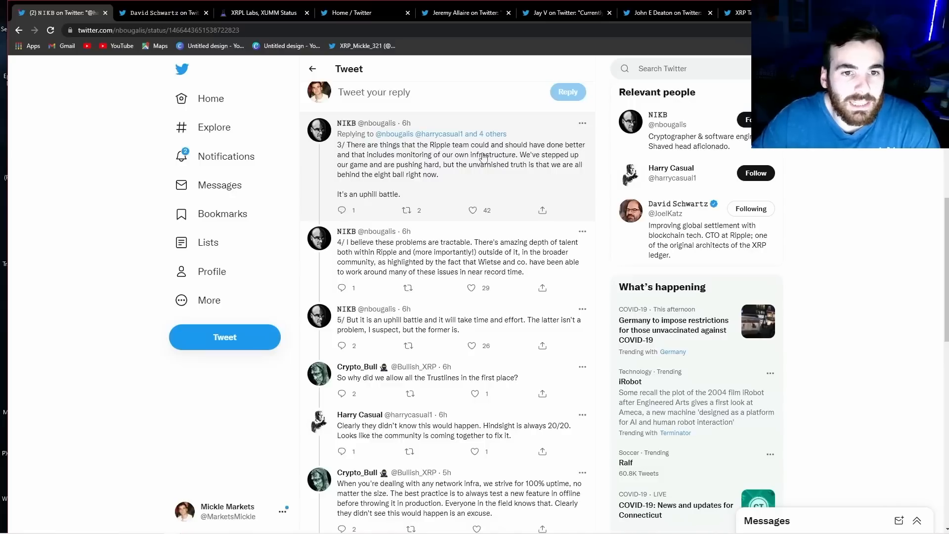
{"action": "mouse_move", "coordinate": [394, 165]}
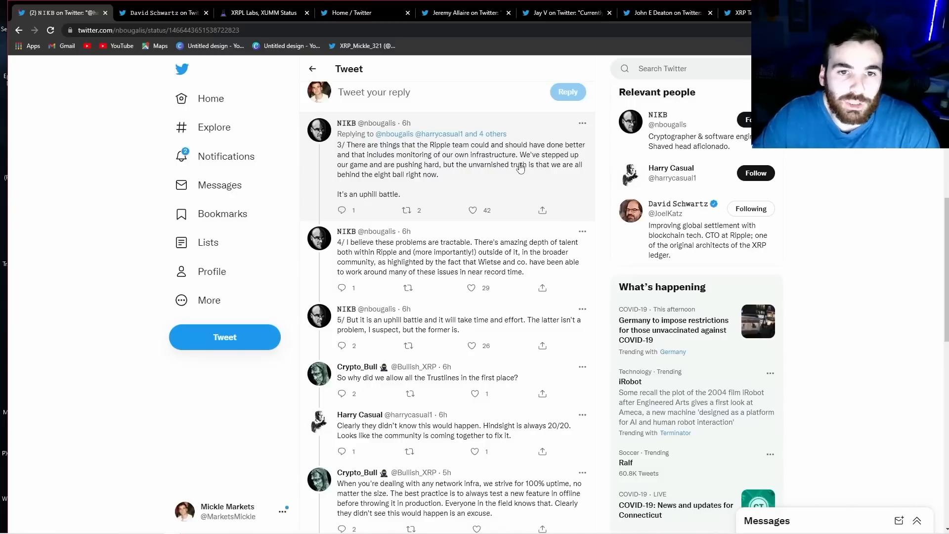
{"action": "scroll", "scroll_direction": "down", "scroll_amount": 3}
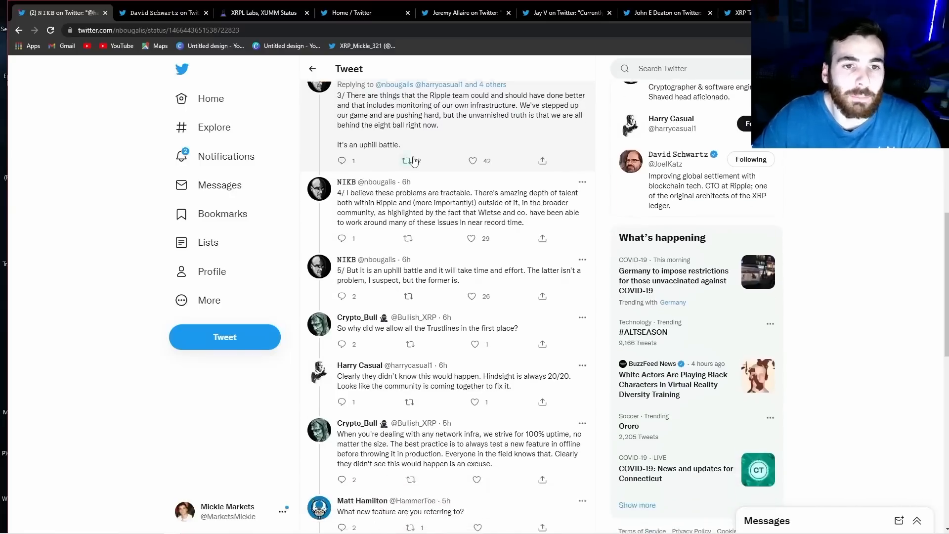
{"action": "left_click", "coordinate": [408, 161]}
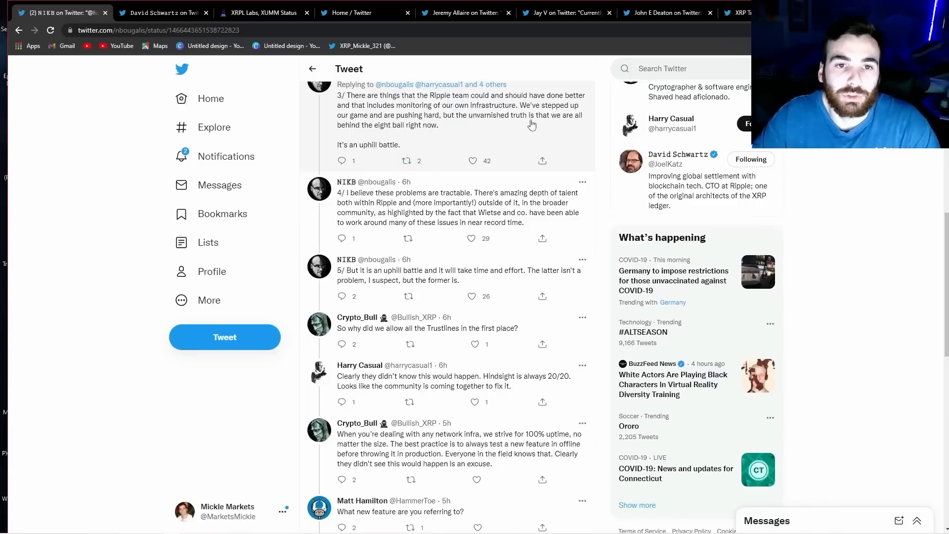
{"action": "scroll", "scroll_direction": "down", "scroll_amount": 3}
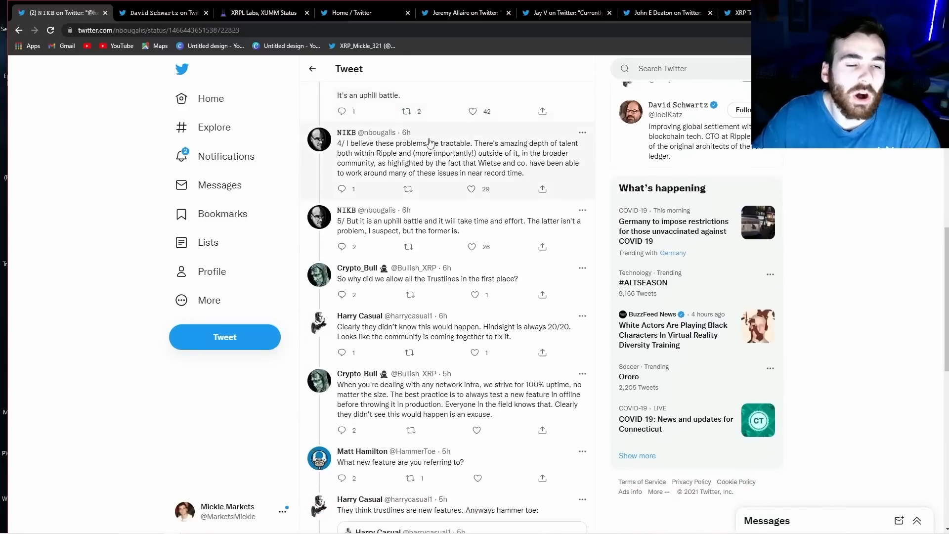
{"action": "scroll", "scroll_direction": "down", "scroll_amount": 3}
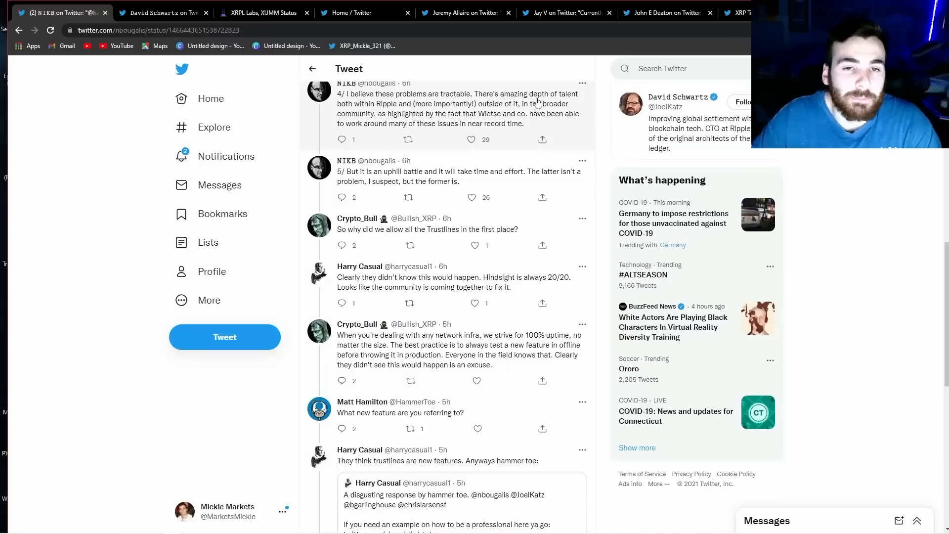
{"action": "mouse_move", "coordinate": [454, 113]}
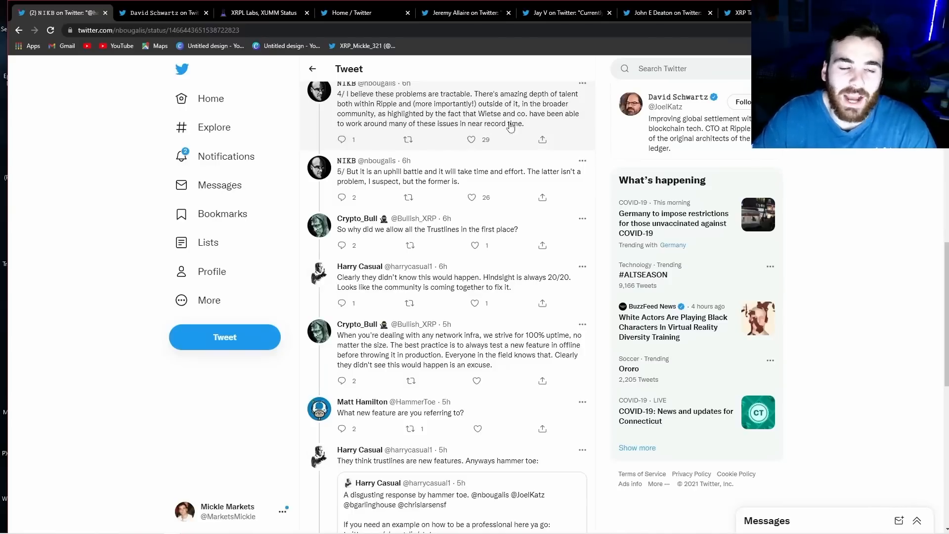
{"action": "mouse_move", "coordinate": [392, 136]}
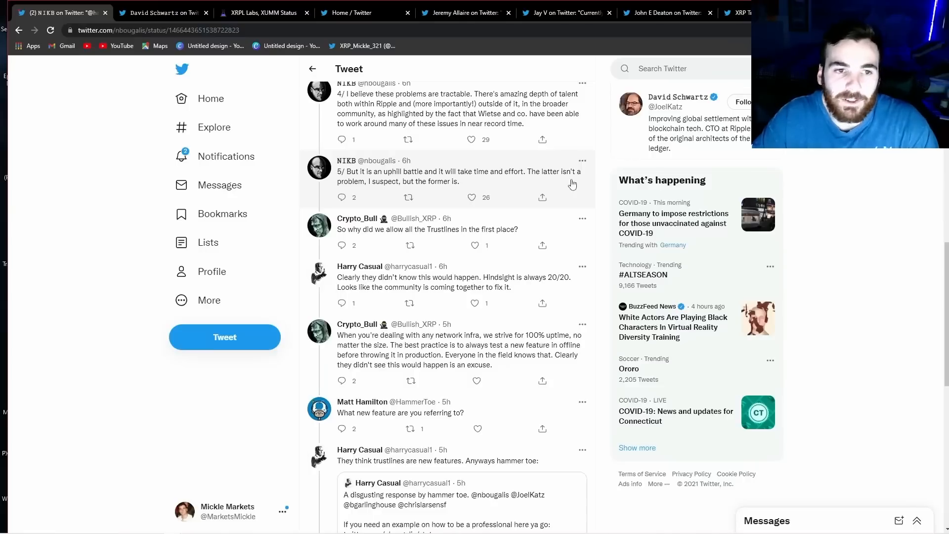
{"action": "mouse_move", "coordinate": [551, 184]}
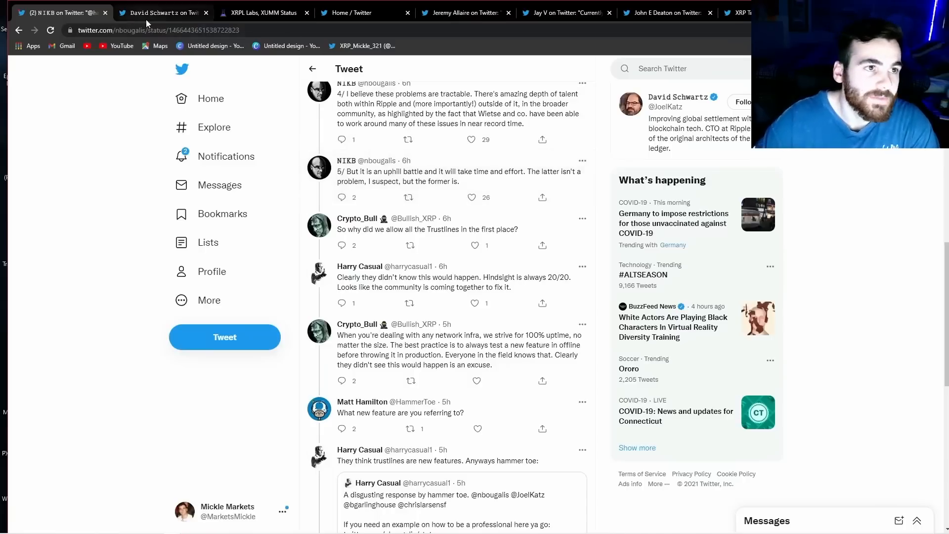
Read David Schwartz's killer-whales tweet and replies, then follow the XRPL Labs status link.
{"action": "left_click", "coordinate": [160, 12]}
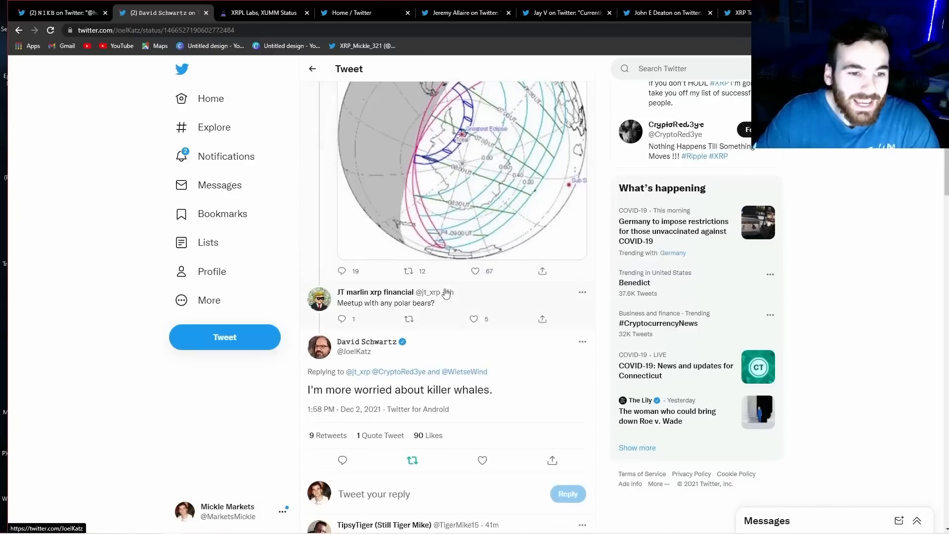
{"action": "scroll", "scroll_direction": "down", "scroll_amount": 3}
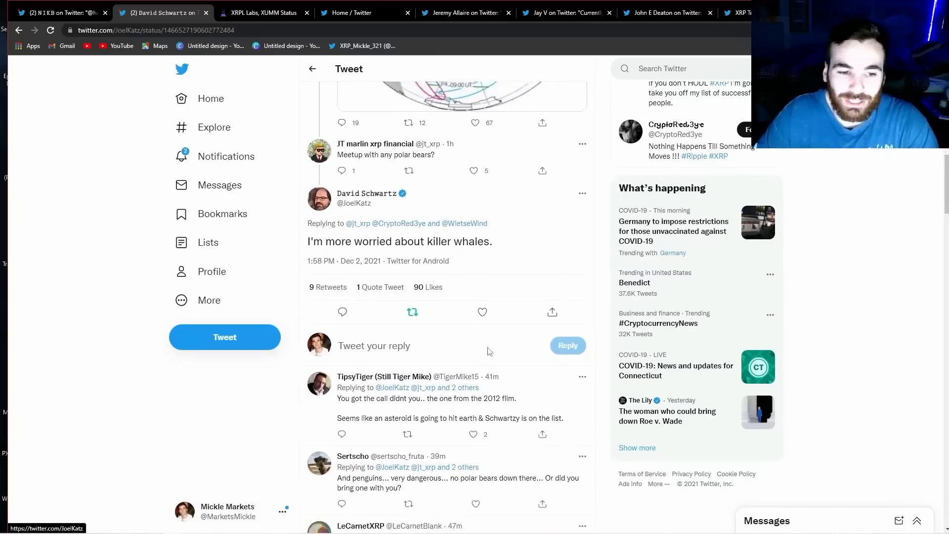
{"action": "scroll", "scroll_direction": "down", "scroll_amount": 3}
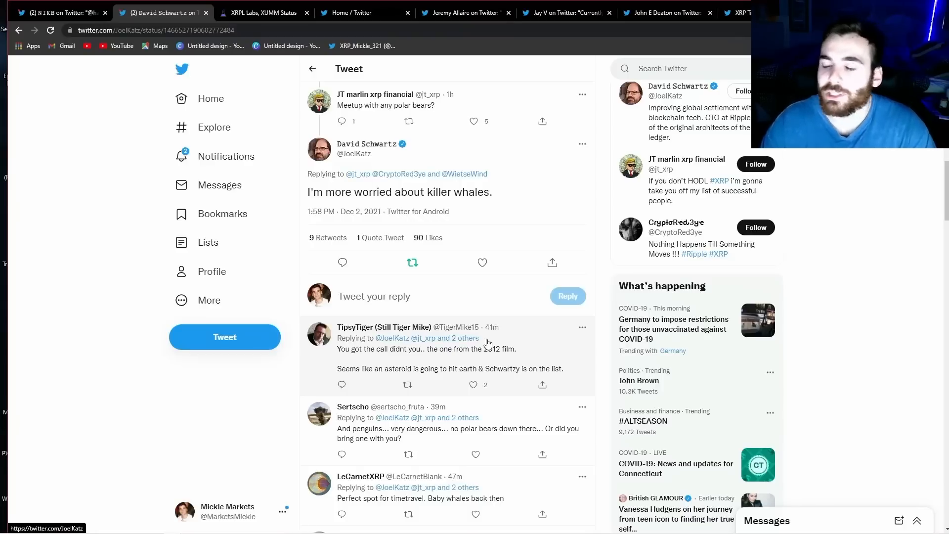
{"action": "left_click", "coordinate": [482, 262]}
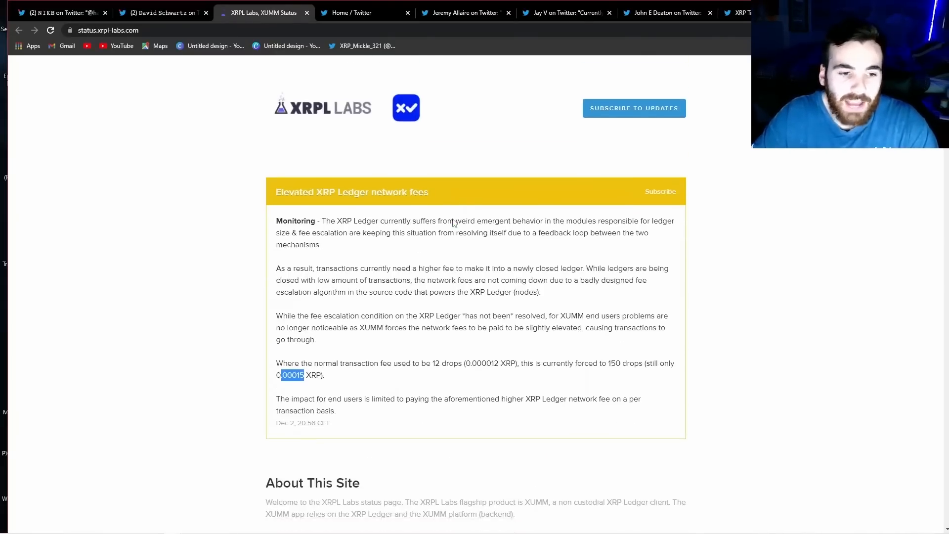
Scroll to the elevated-fees notice and highlight the normal transaction fee wording.
{"action": "scroll", "scroll_direction": "down", "scroll_amount": 3}
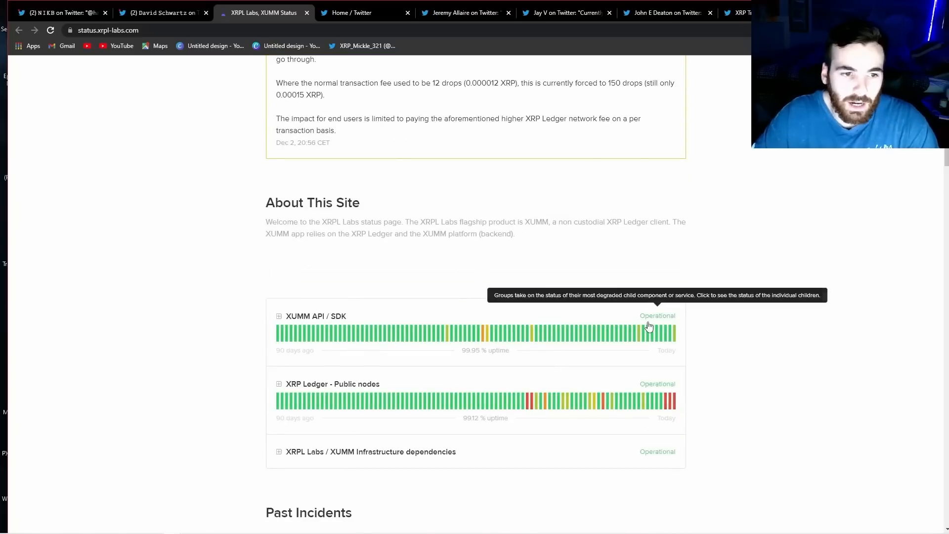
{"action": "scroll", "scroll_direction": "down", "scroll_amount": 3}
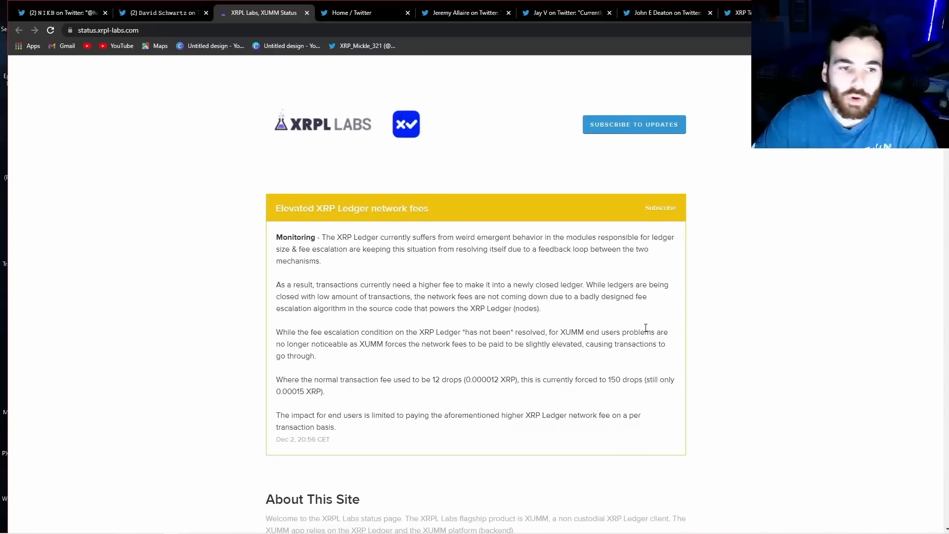
{"action": "scroll", "scroll_direction": "down", "scroll_amount": 3}
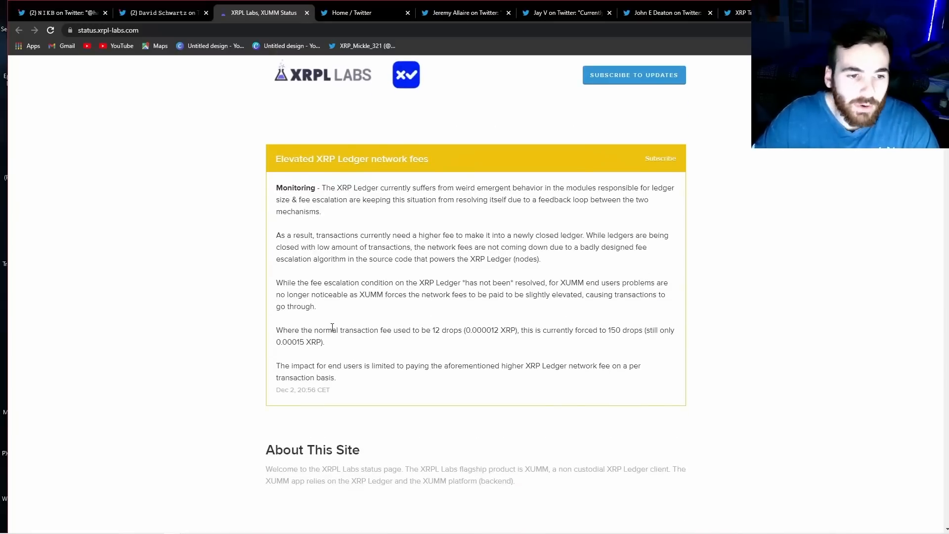
{"action": "left_click_drag", "start_coordinate": [295, 330], "coordinate": [362, 330]}
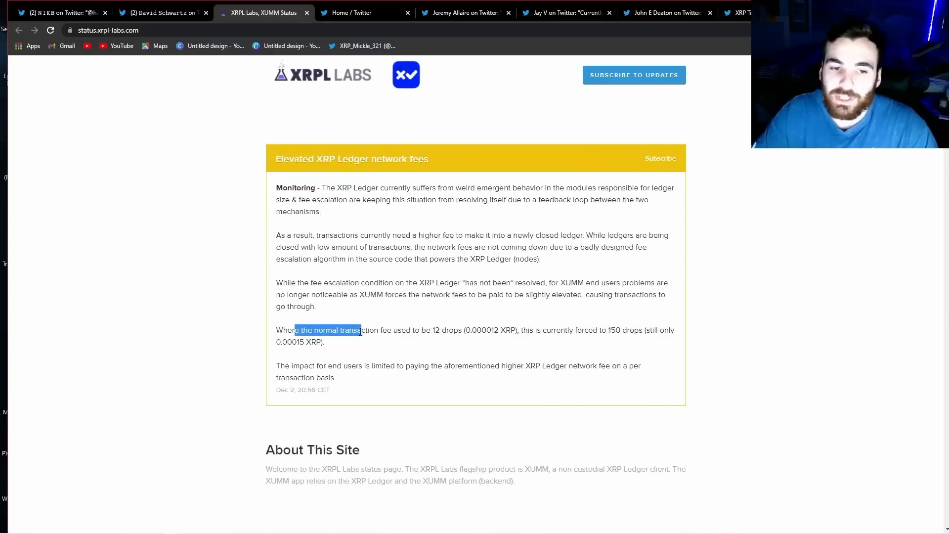
{"action": "left_click", "coordinate": [484, 342]}
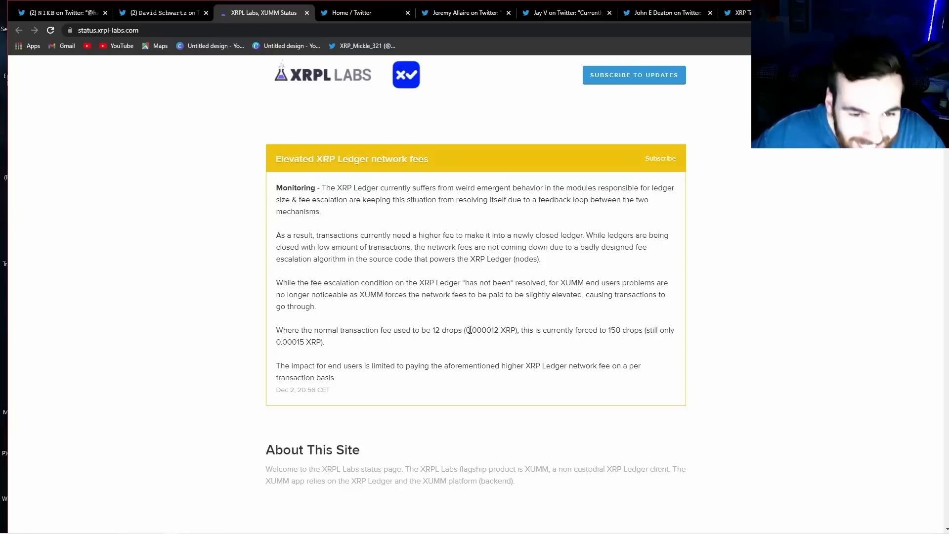
Highlight the normal 0.000012 XRP fee against the current 0.00015 XRP fee.
{"action": "double_click", "coordinate": [478, 330]}
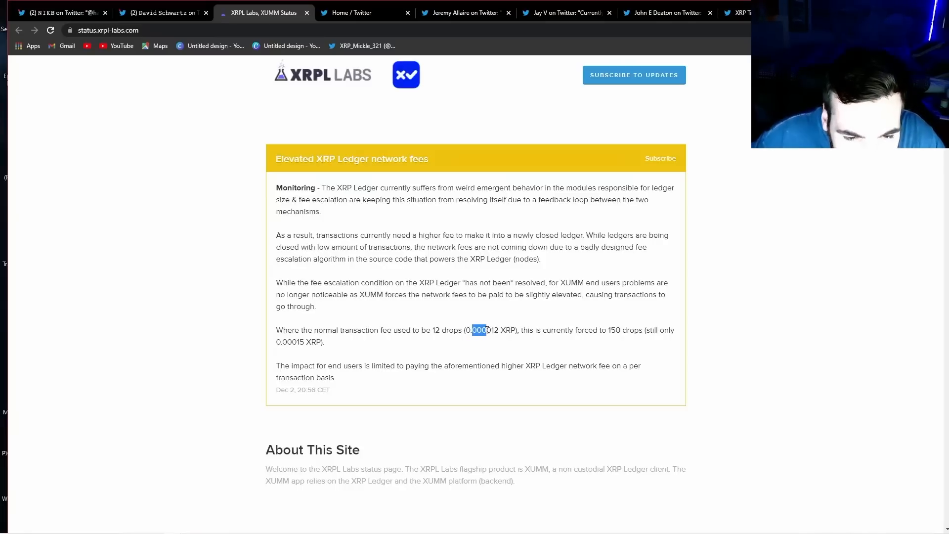
{"action": "left_click_drag", "start_coordinate": [481, 330], "coordinate": [497, 330]}
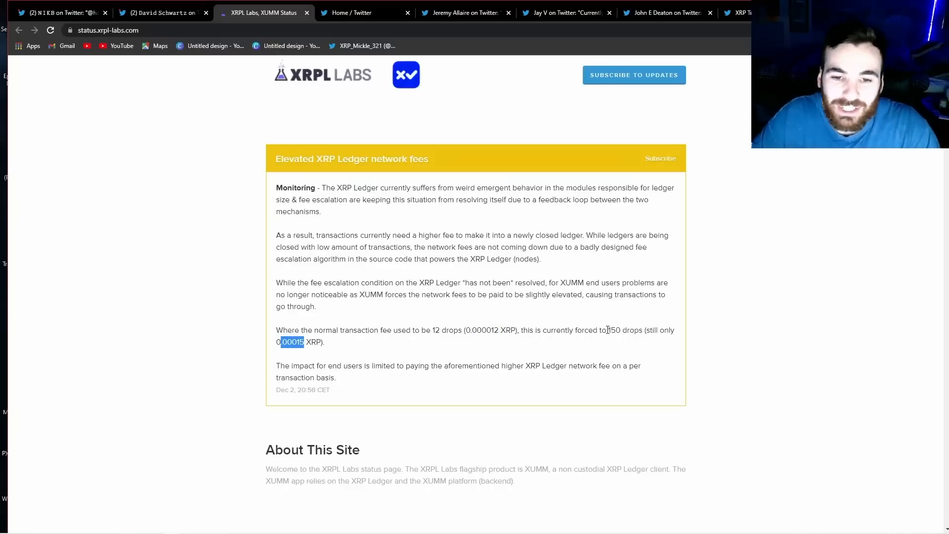
{"action": "left_click_drag", "start_coordinate": [276, 331], "coordinate": [607, 330]}
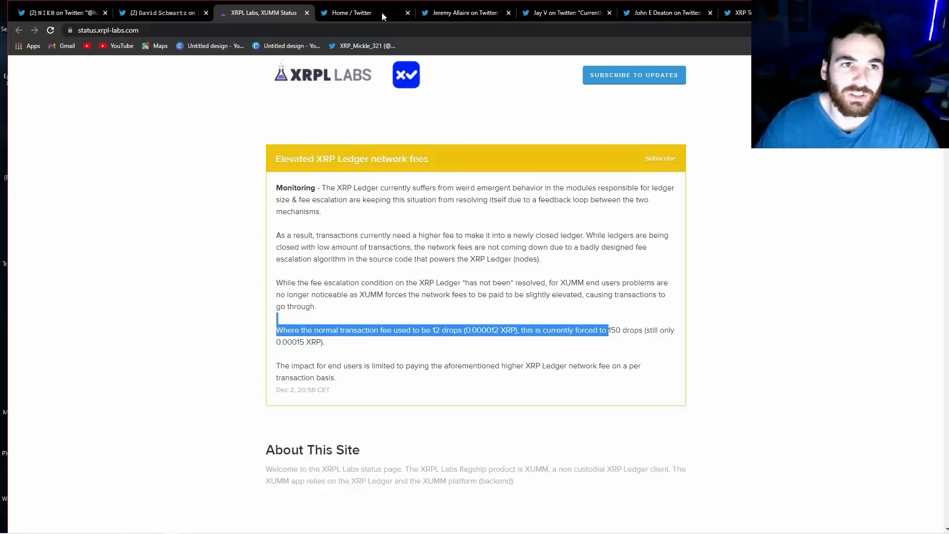
Return to the Twitter home tab showing the XRP-fees-6000%-cheaper-than-Ethereum meme.
{"action": "left_click", "coordinate": [351, 12]}
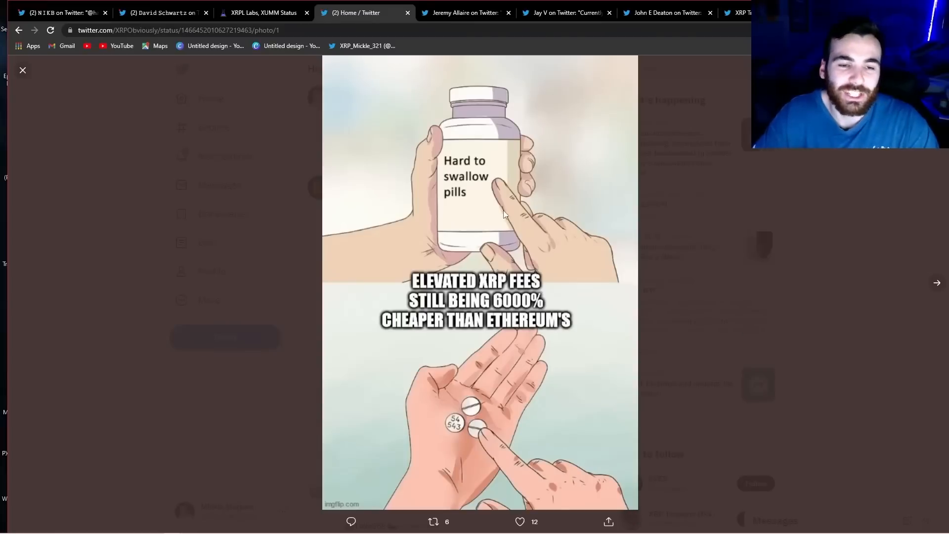
{"action": "mouse_move", "coordinate": [522, 215]}
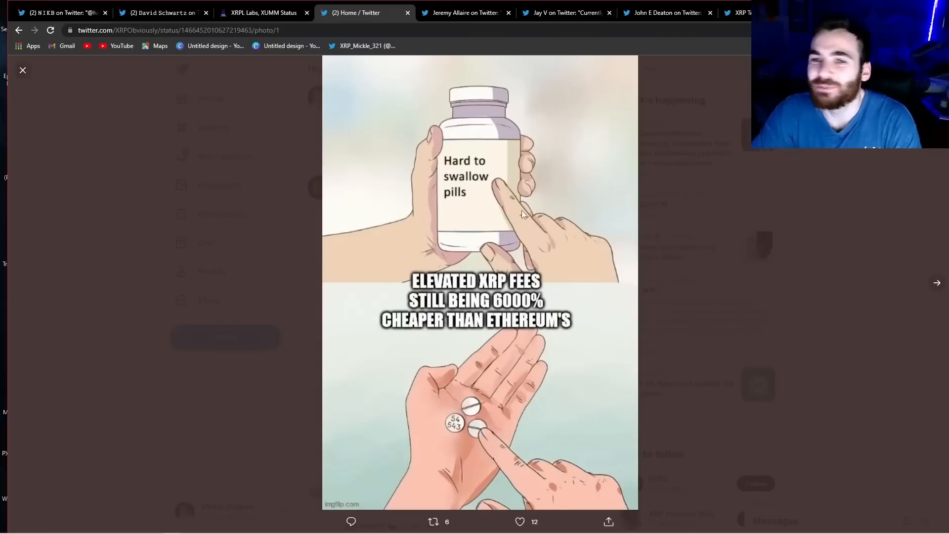
{"action": "mouse_move", "coordinate": [448, 297]}
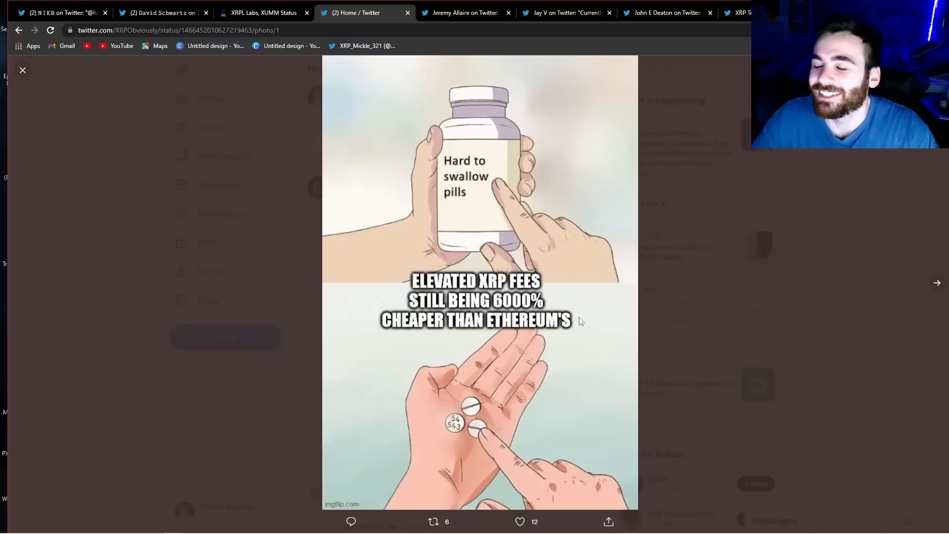
{"action": "mouse_move", "coordinate": [642, 375]}
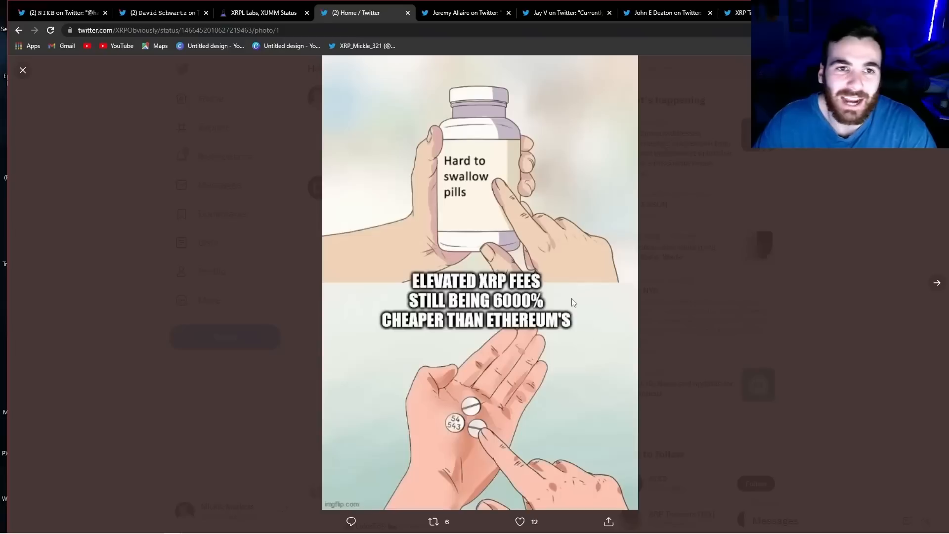
{"action": "mouse_move", "coordinate": [628, 287]}
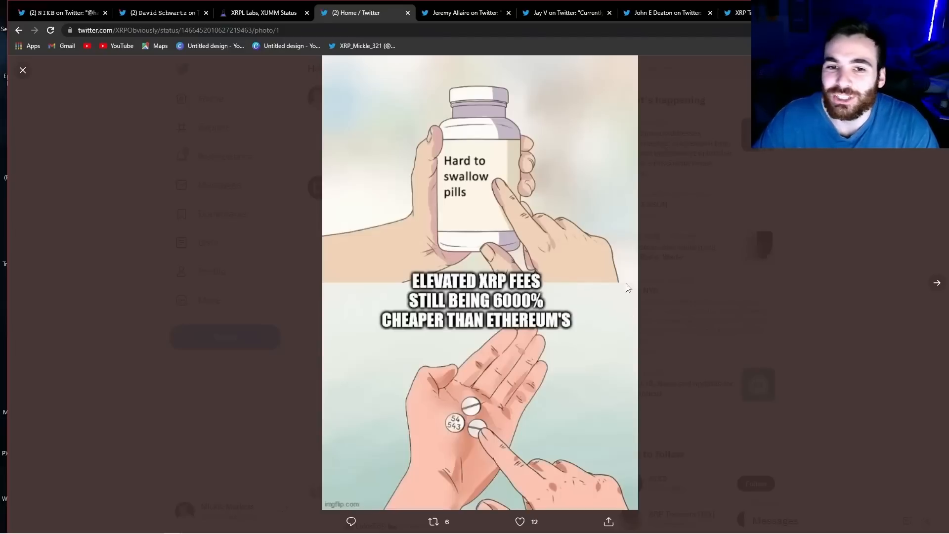
{"action": "mouse_move", "coordinate": [737, 272]}
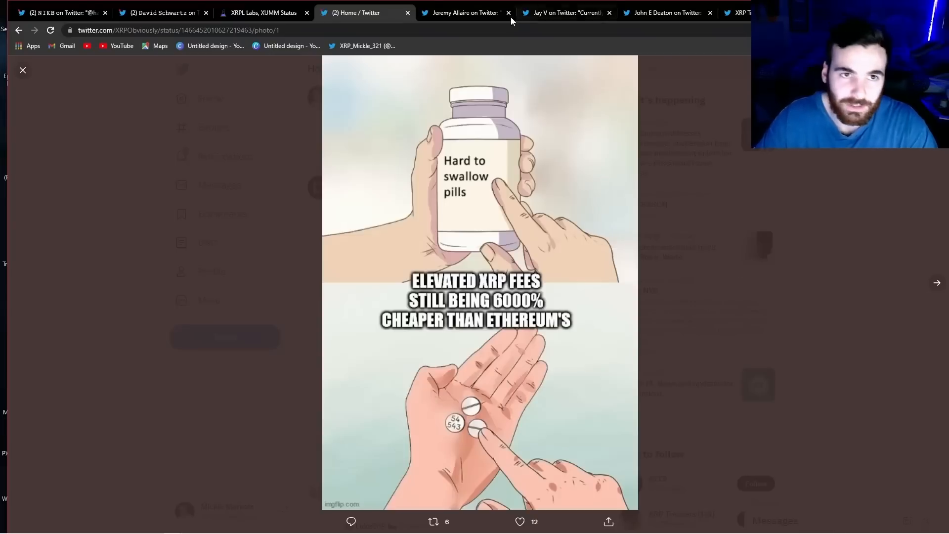
Read Jeremy Allaire's thread thanking Hester Peirce, highlighting the stablecoins and DeFi quote, through the 2/2 reply.
{"action": "left_click", "coordinate": [466, 12]}
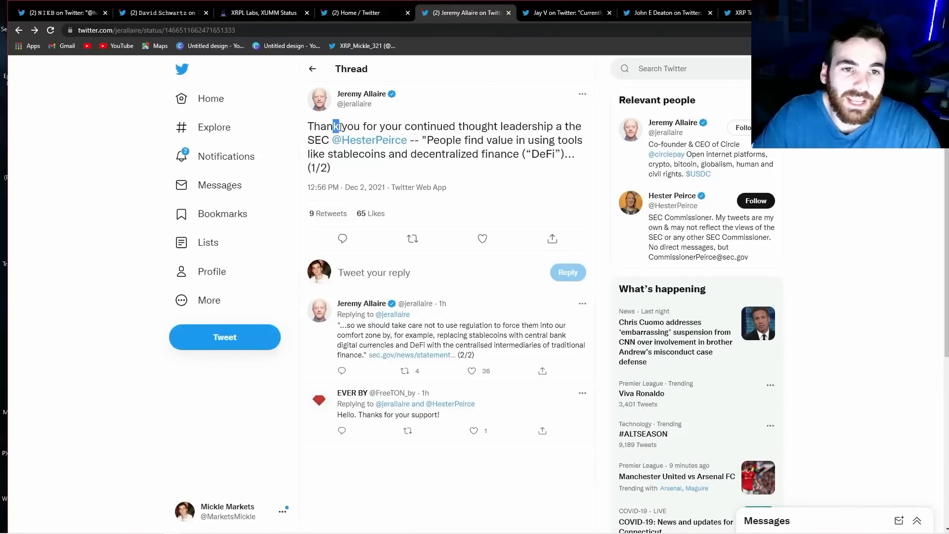
{"action": "left_click_drag", "start_coordinate": [332, 126], "coordinate": [573, 125]}
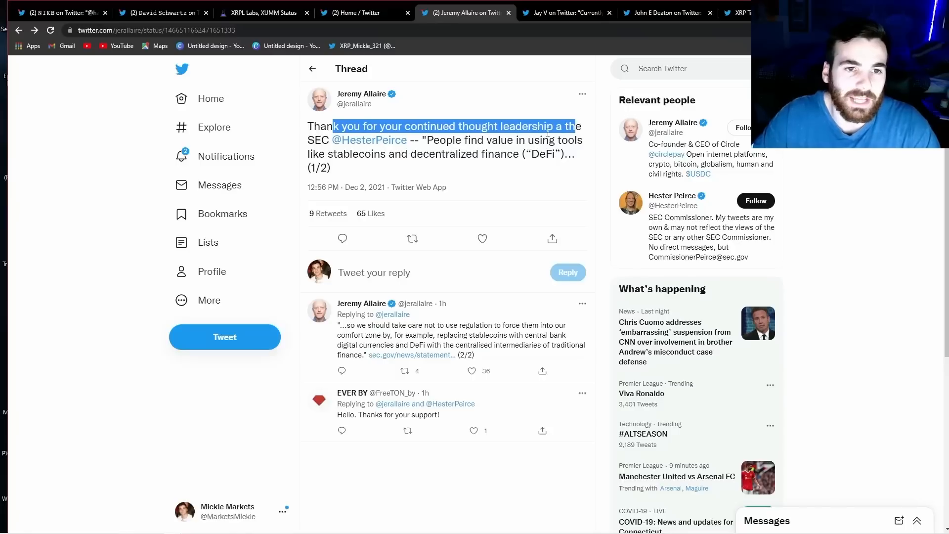
{"action": "left_click_drag", "start_coordinate": [428, 140], "coordinate": [526, 140]}
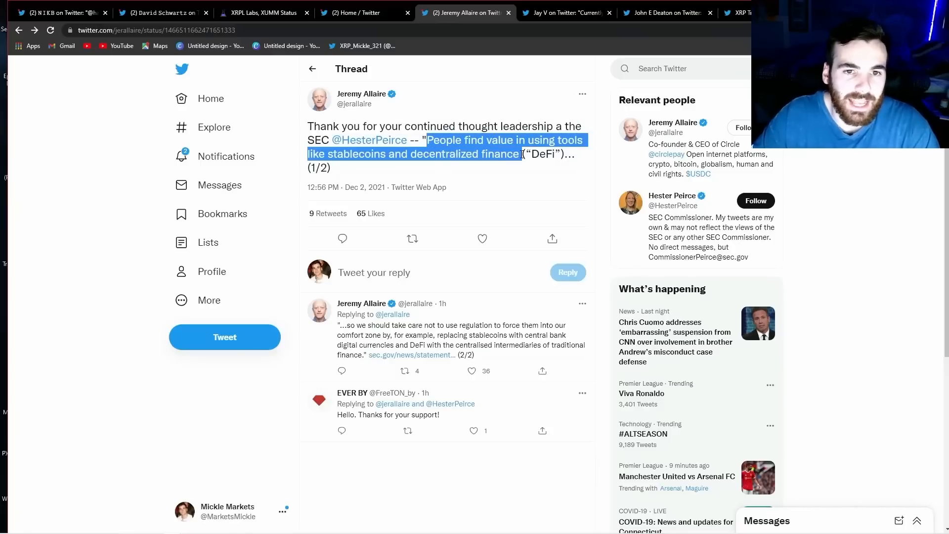
{"action": "scroll", "scroll_direction": "down", "scroll_amount": 3}
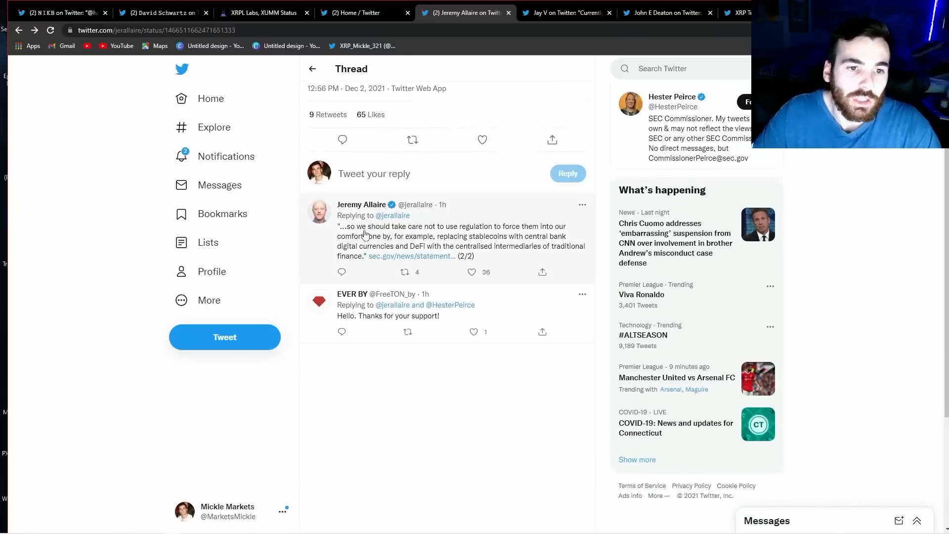
{"action": "mouse_move", "coordinate": [493, 237]}
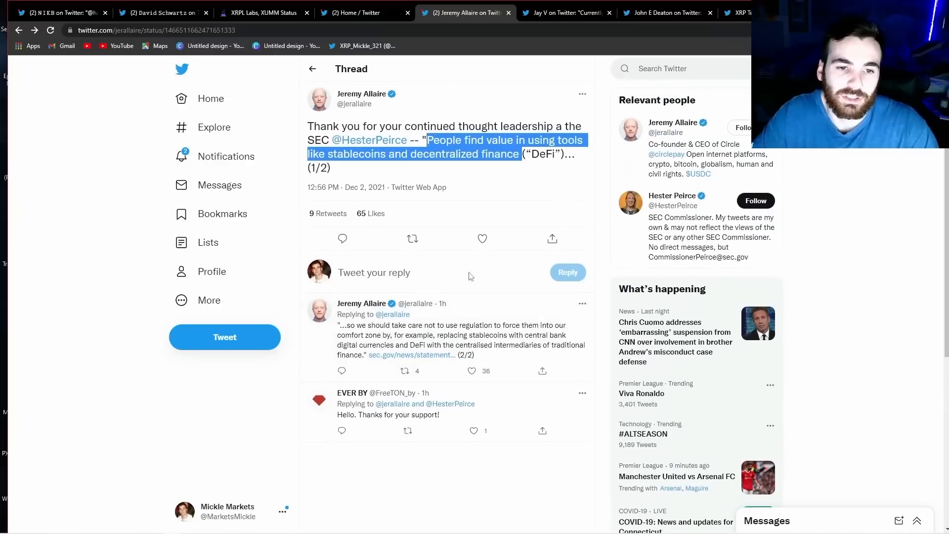
{"action": "left_click", "coordinate": [591, 197]}
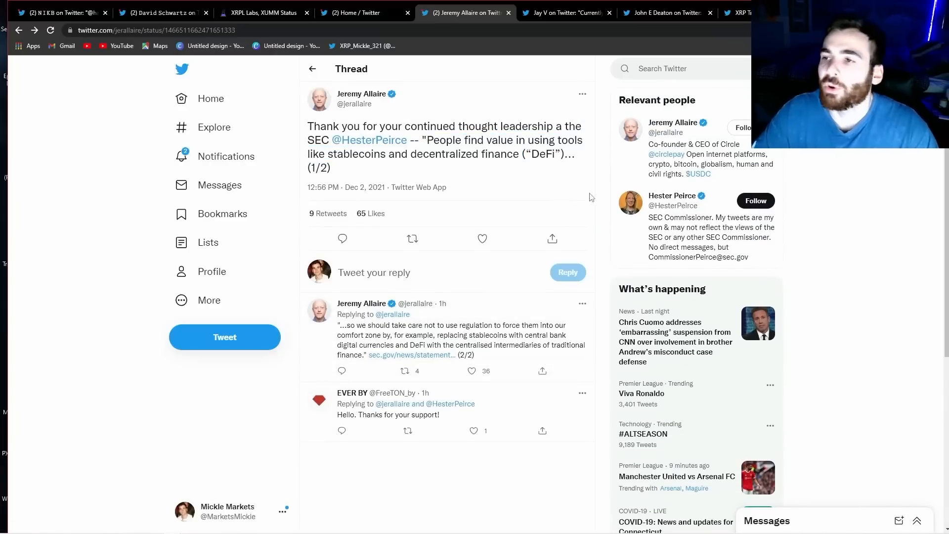
{"action": "mouse_move", "coordinate": [595, 212]}
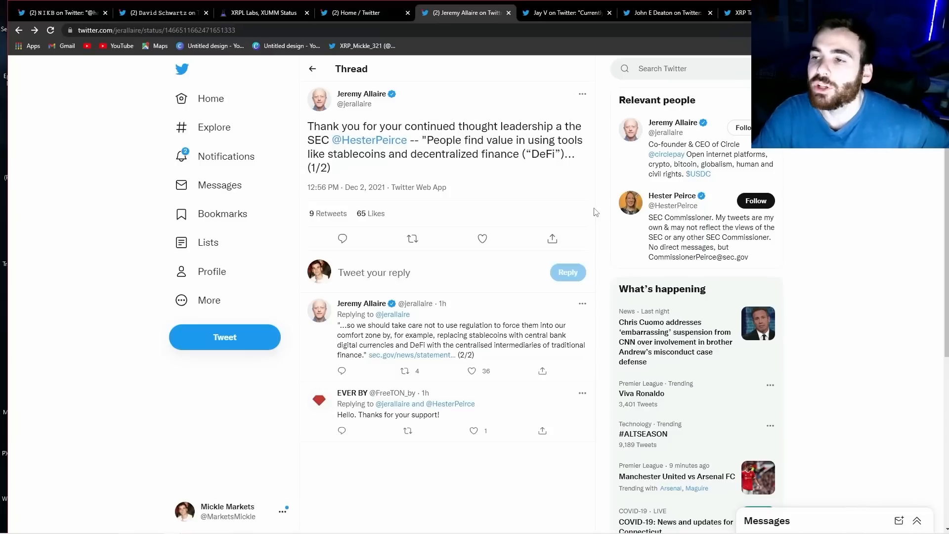
{"action": "mouse_move", "coordinate": [567, 225]}
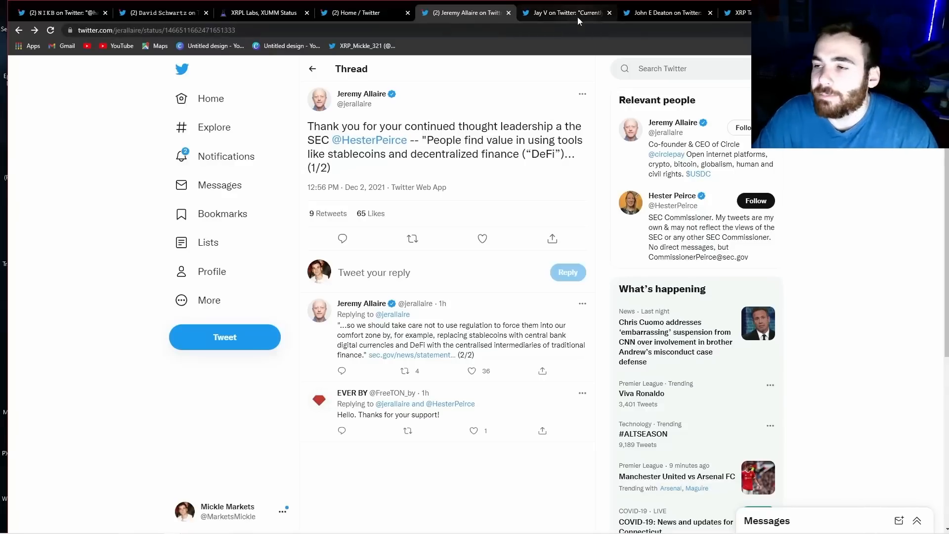
{"action": "mouse_move", "coordinate": [559, 68]}
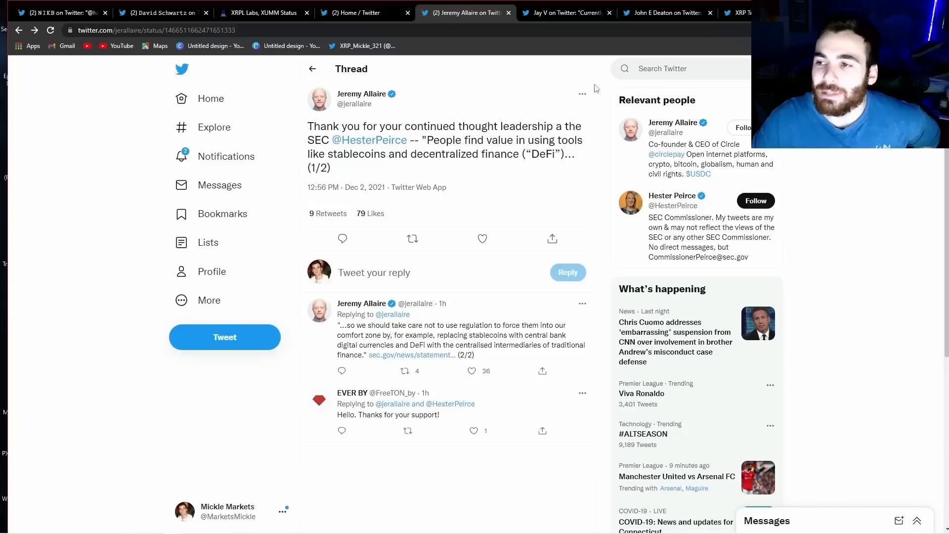
Play Jay V's SEC digital-assets meeting clip and pause it around 1:28 of 2:20.
{"action": "left_click", "coordinate": [566, 12]}
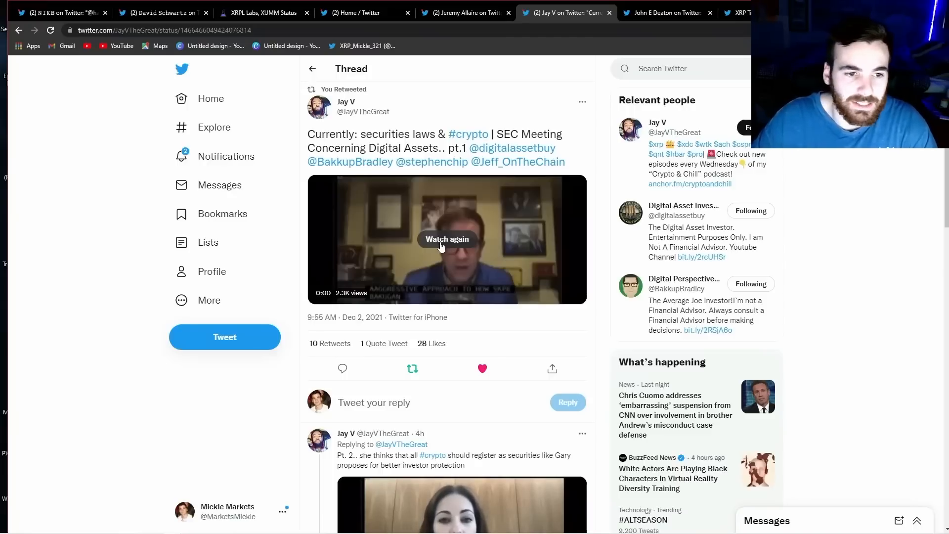
{"action": "left_click", "coordinate": [447, 238]}
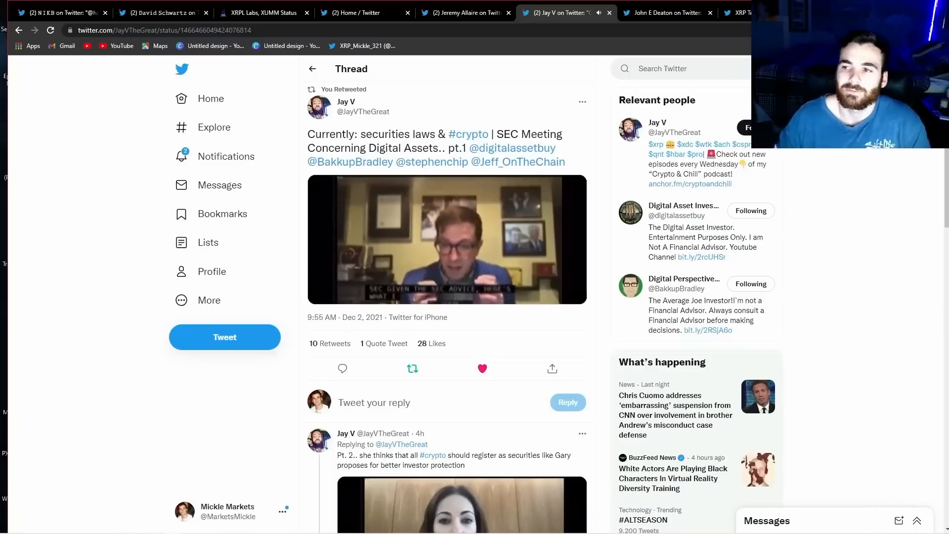
{"action": "left_click", "coordinate": [446, 239]}
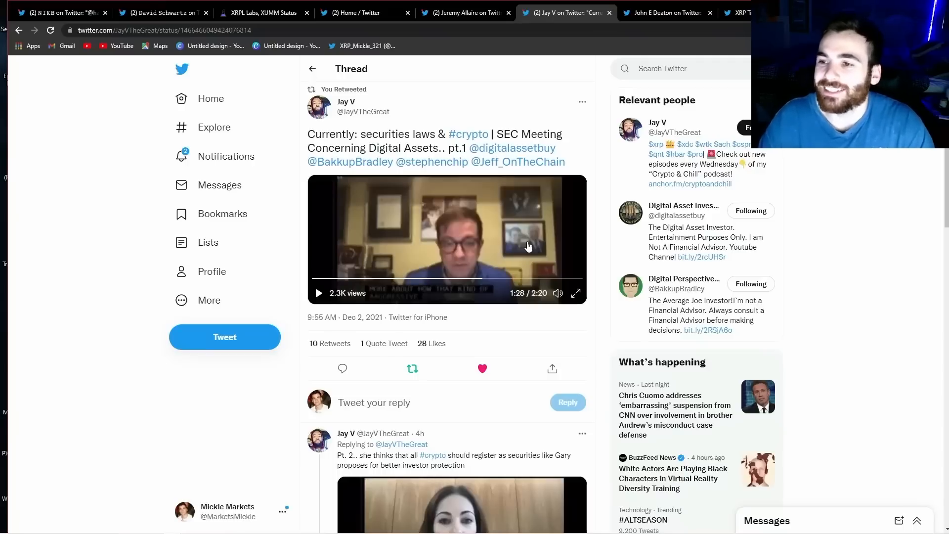
Bring up John E Deaton's tweet and highlight the sentence about hearing nothing publicly on December 6.
{"action": "left_click", "coordinate": [666, 12]}
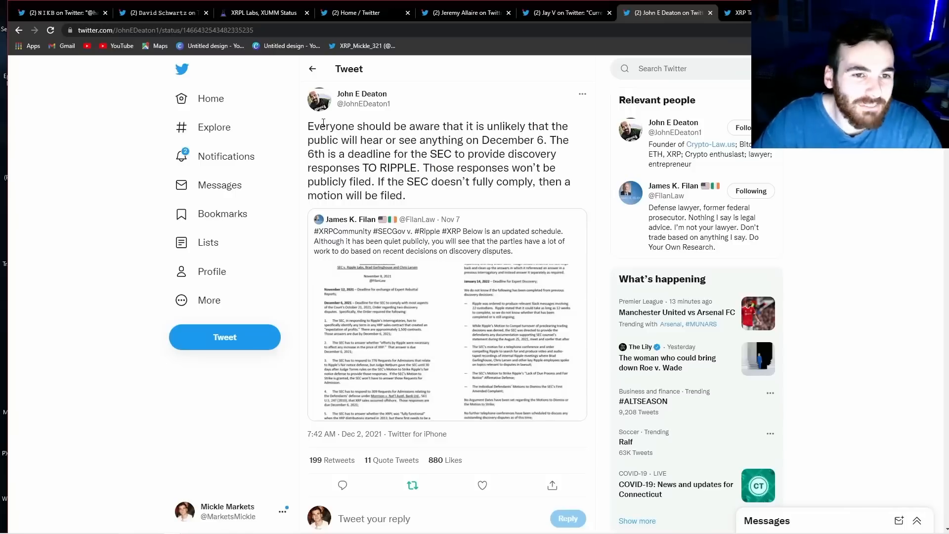
{"action": "left_click_drag", "start_coordinate": [332, 126], "coordinate": [469, 139]}
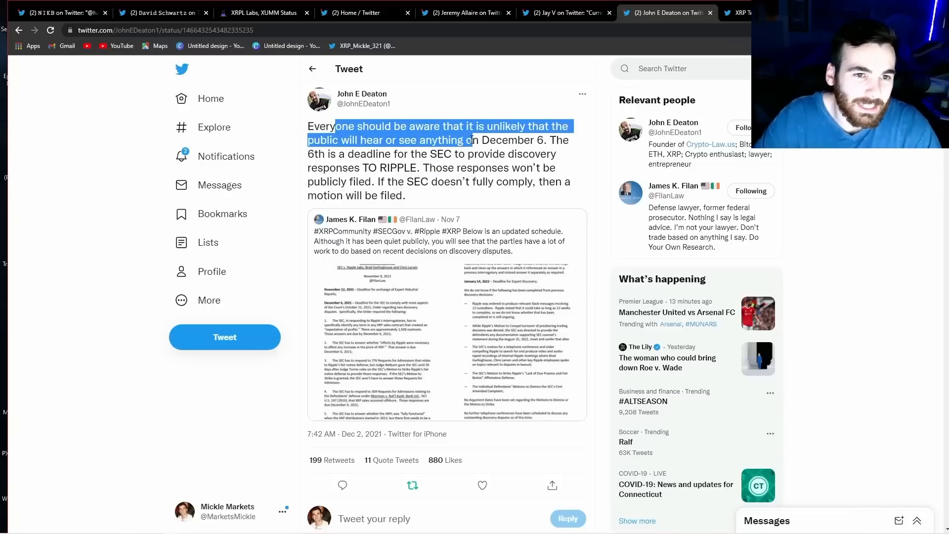
{"action": "left_click_drag", "start_coordinate": [457, 140], "coordinate": [551, 155]}
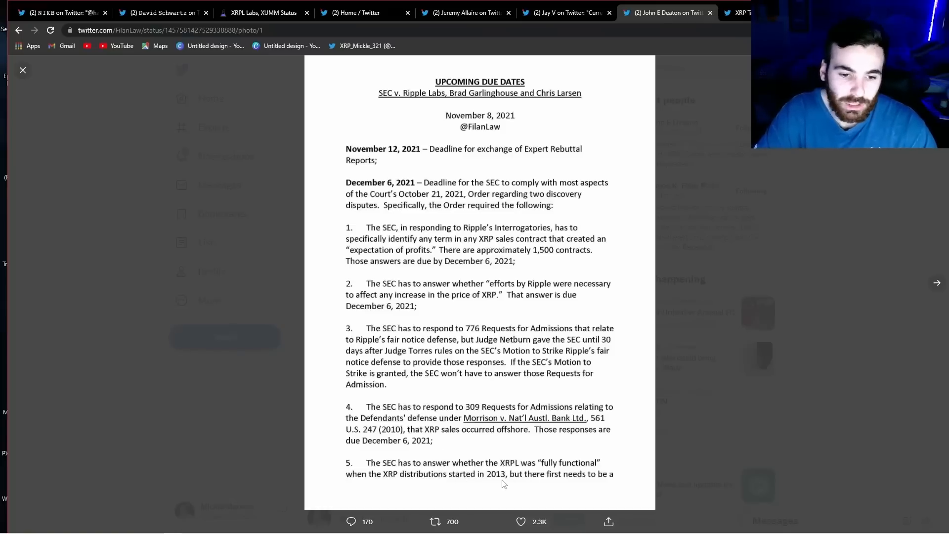
{"action": "mouse_move", "coordinate": [607, 293]}
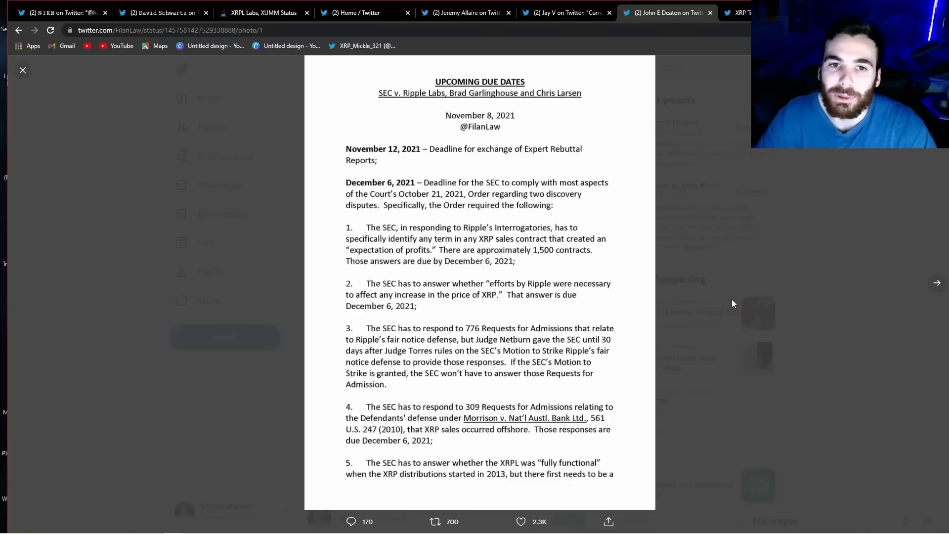
{"action": "mouse_move", "coordinate": [807, 274]}
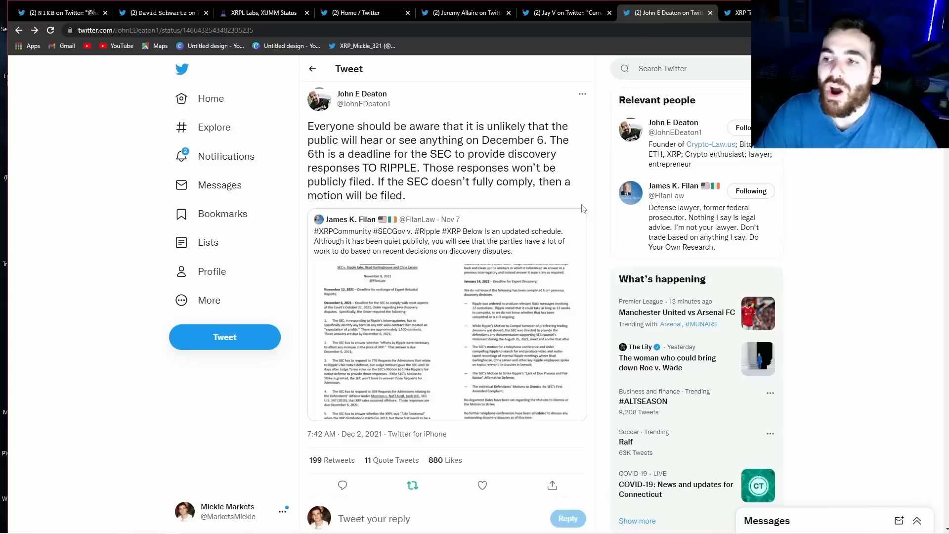
{"action": "mouse_move", "coordinate": [589, 208]}
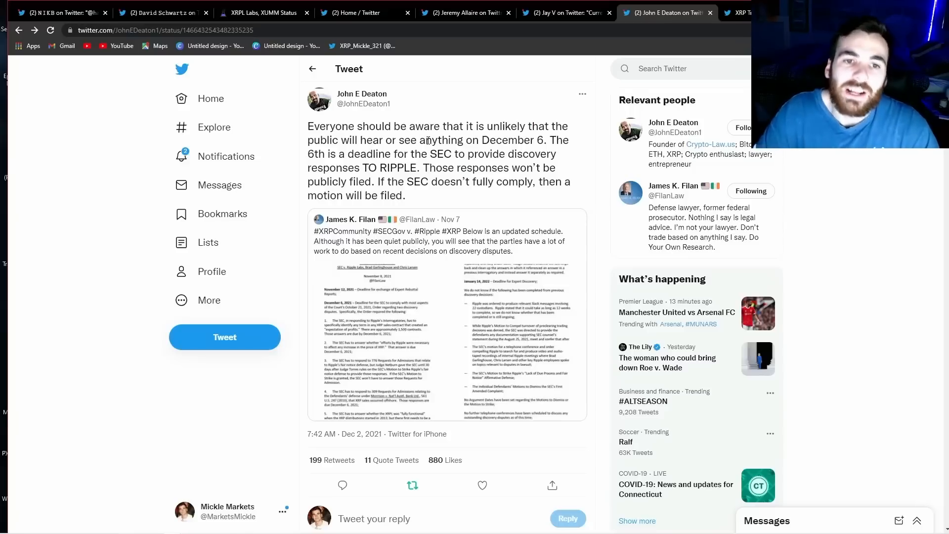
Highlight the December 6 SEC deadline sentence, then switch to the Faster Payments white paper tweet.
{"action": "left_click_drag", "start_coordinate": [419, 139], "coordinate": [451, 155]}
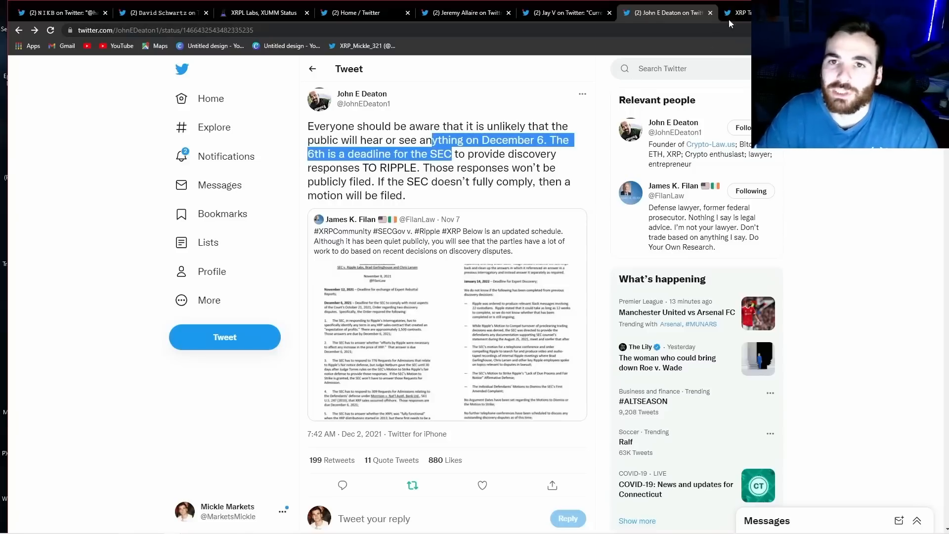
{"action": "left_click", "coordinate": [750, 11]}
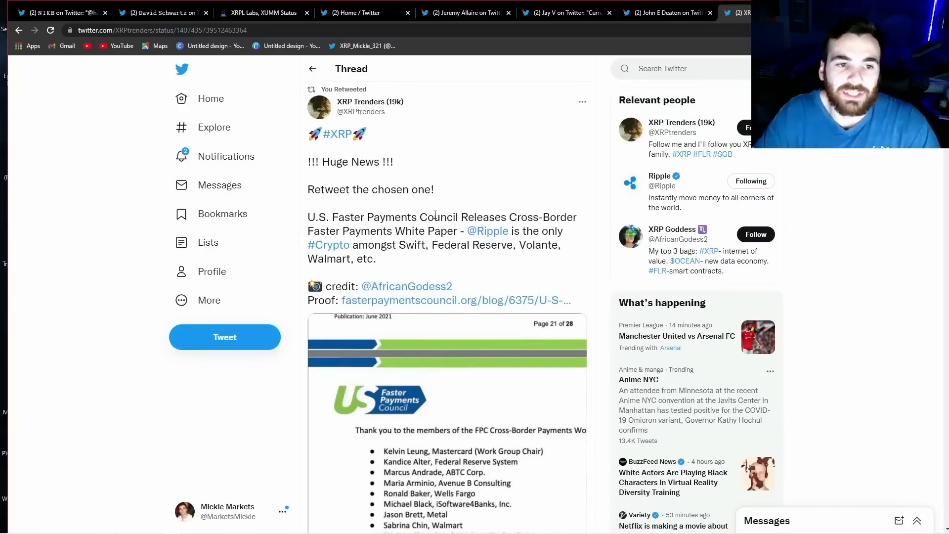
{"action": "scroll", "scroll_direction": "down", "scroll_amount": 3}
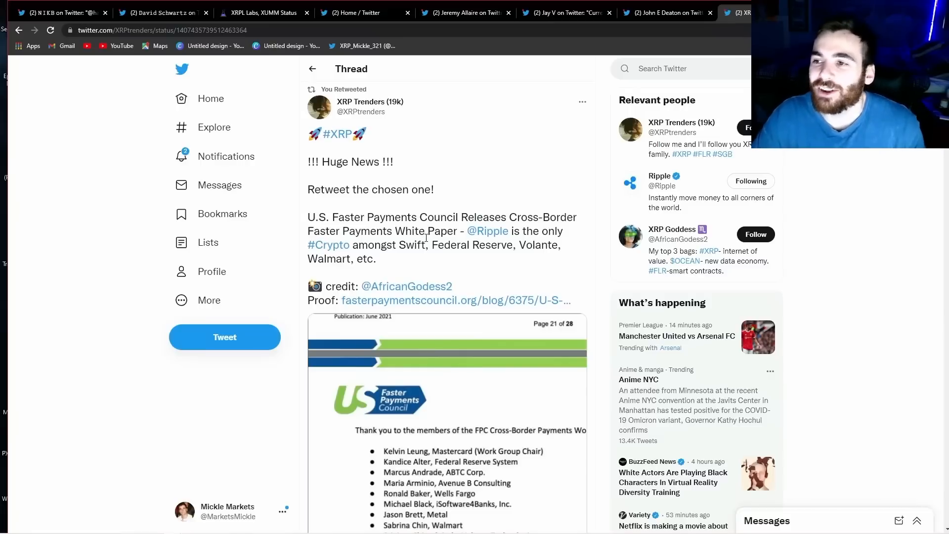
{"action": "mouse_move", "coordinate": [418, 260]}
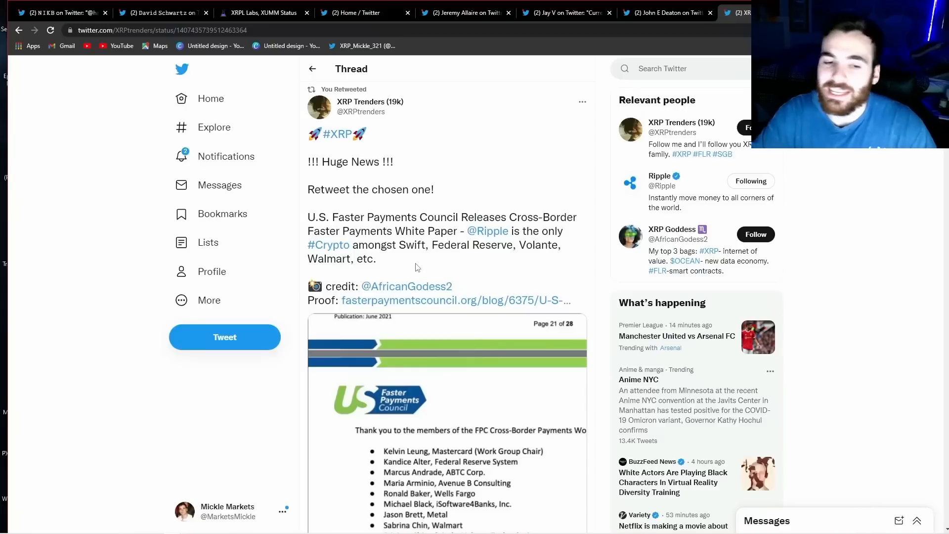
{"action": "scroll", "scroll_direction": "down", "scroll_amount": 3}
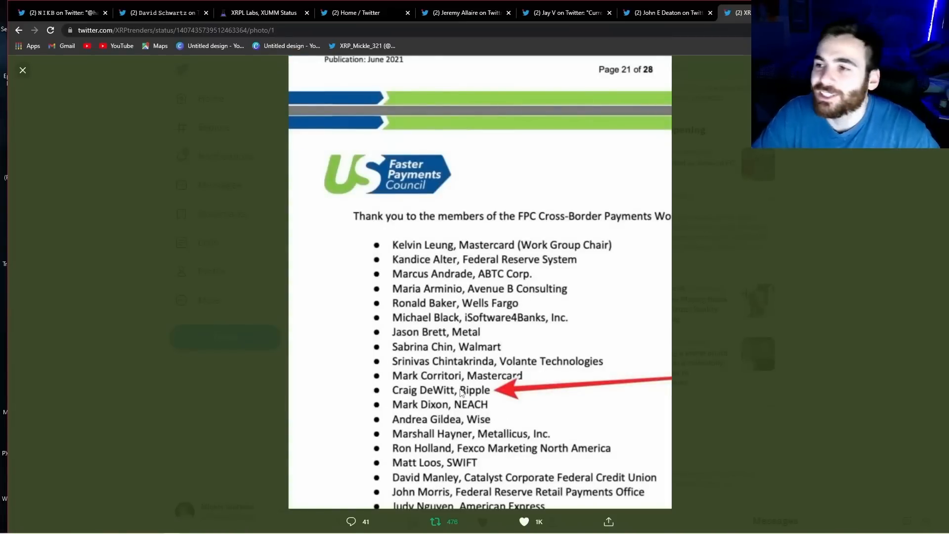
{"action": "mouse_move", "coordinate": [840, 354]}
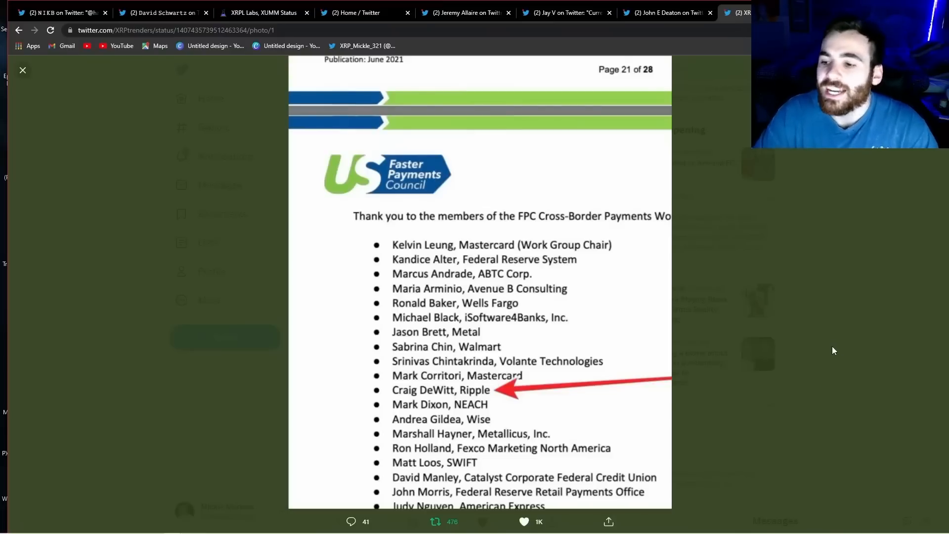
{"action": "mouse_move", "coordinate": [796, 350]}
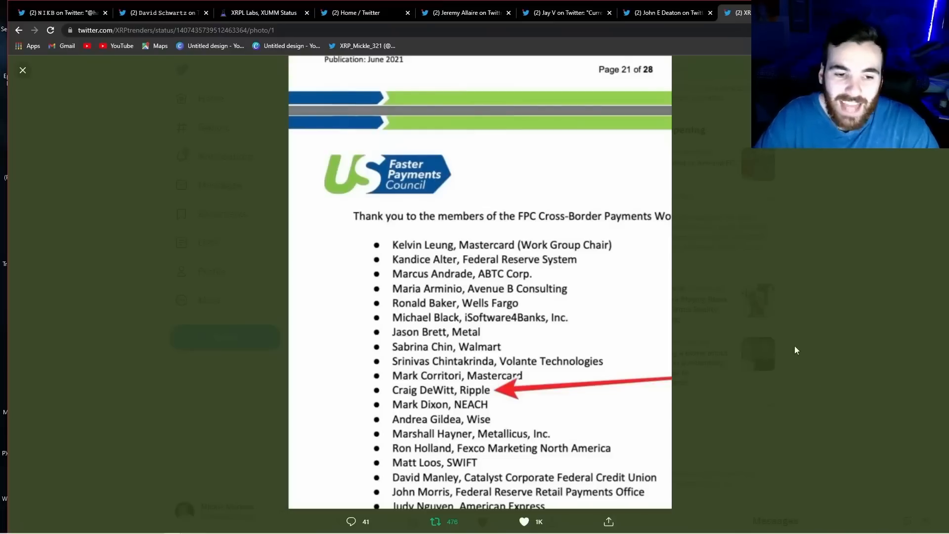
{"action": "mouse_move", "coordinate": [751, 395]}
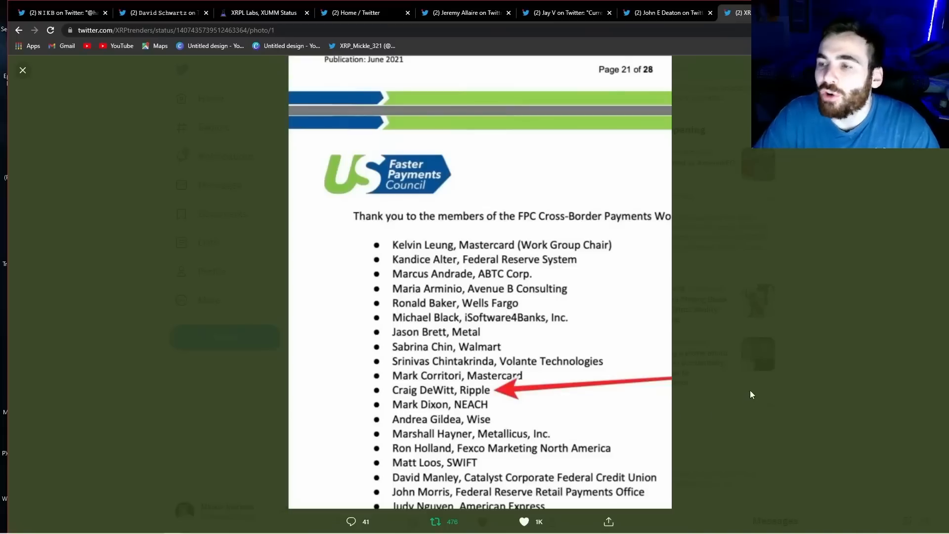
{"action": "mouse_move", "coordinate": [816, 375]}
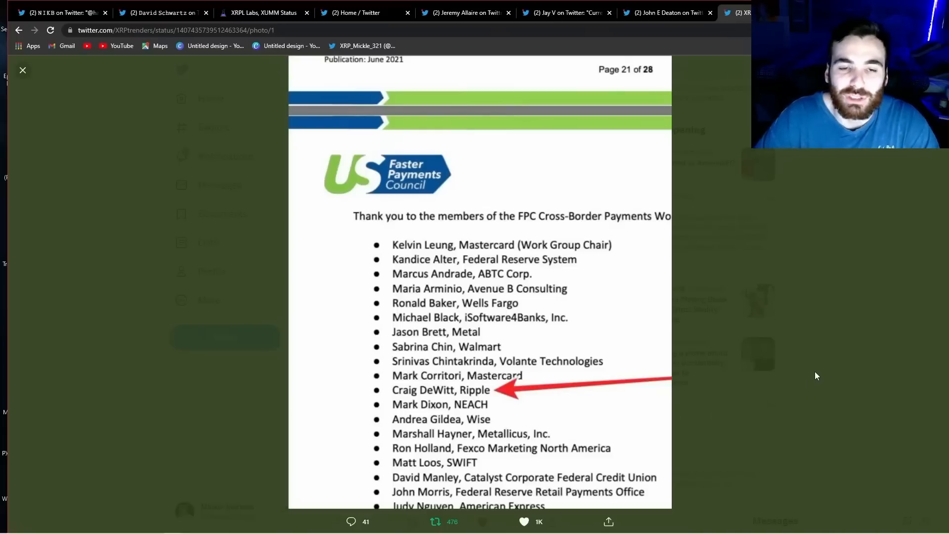
{"action": "mouse_move", "coordinate": [800, 394]}
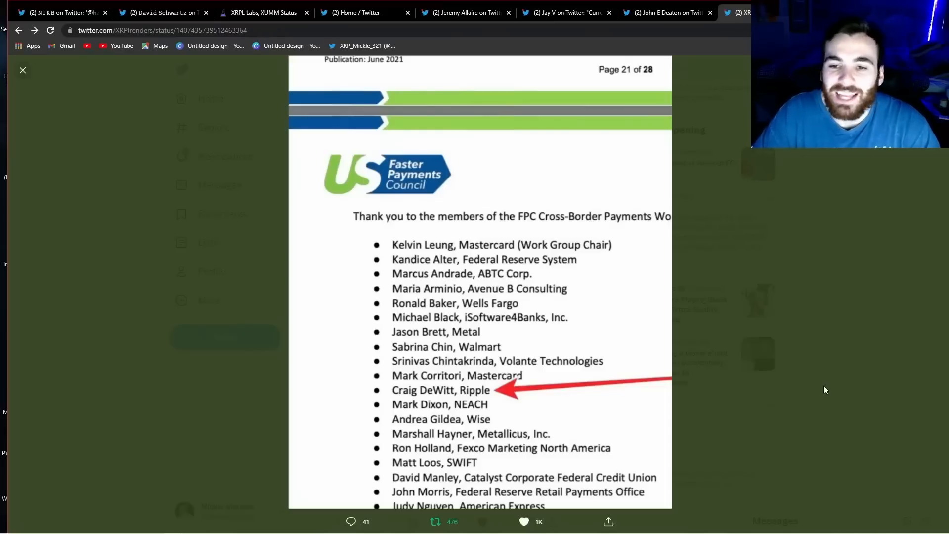
{"action": "left_click", "coordinate": [23, 69]}
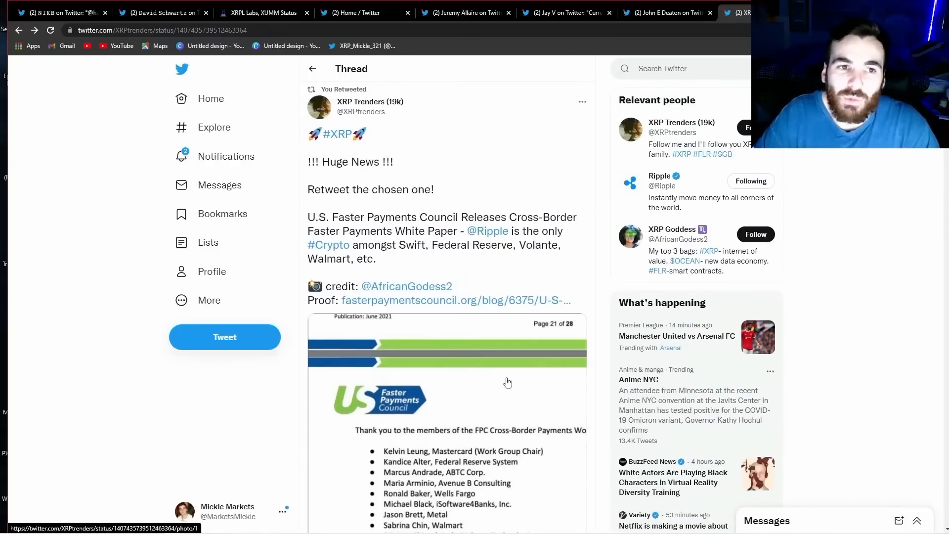